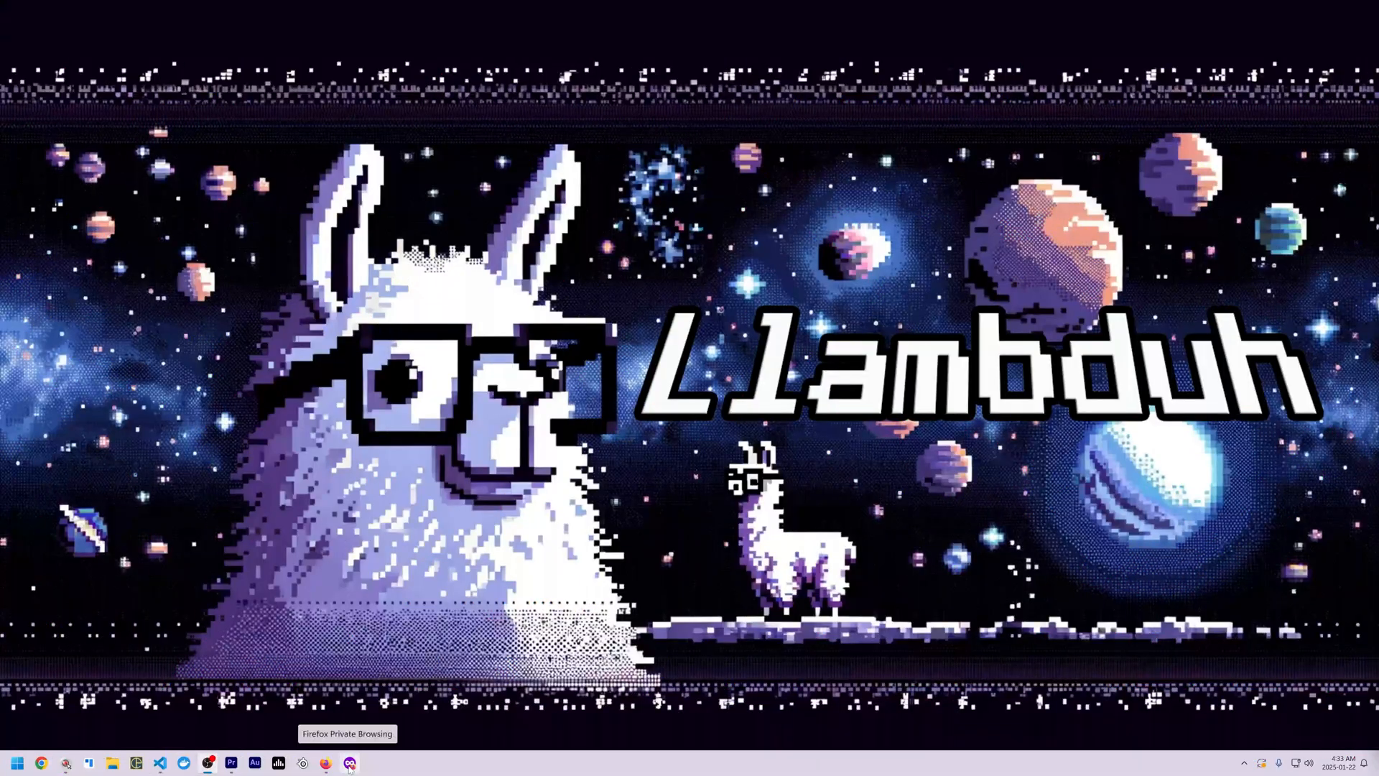
# - Launch a Firefox private browsing window from the taskbar
pyautogui.click(325, 763)
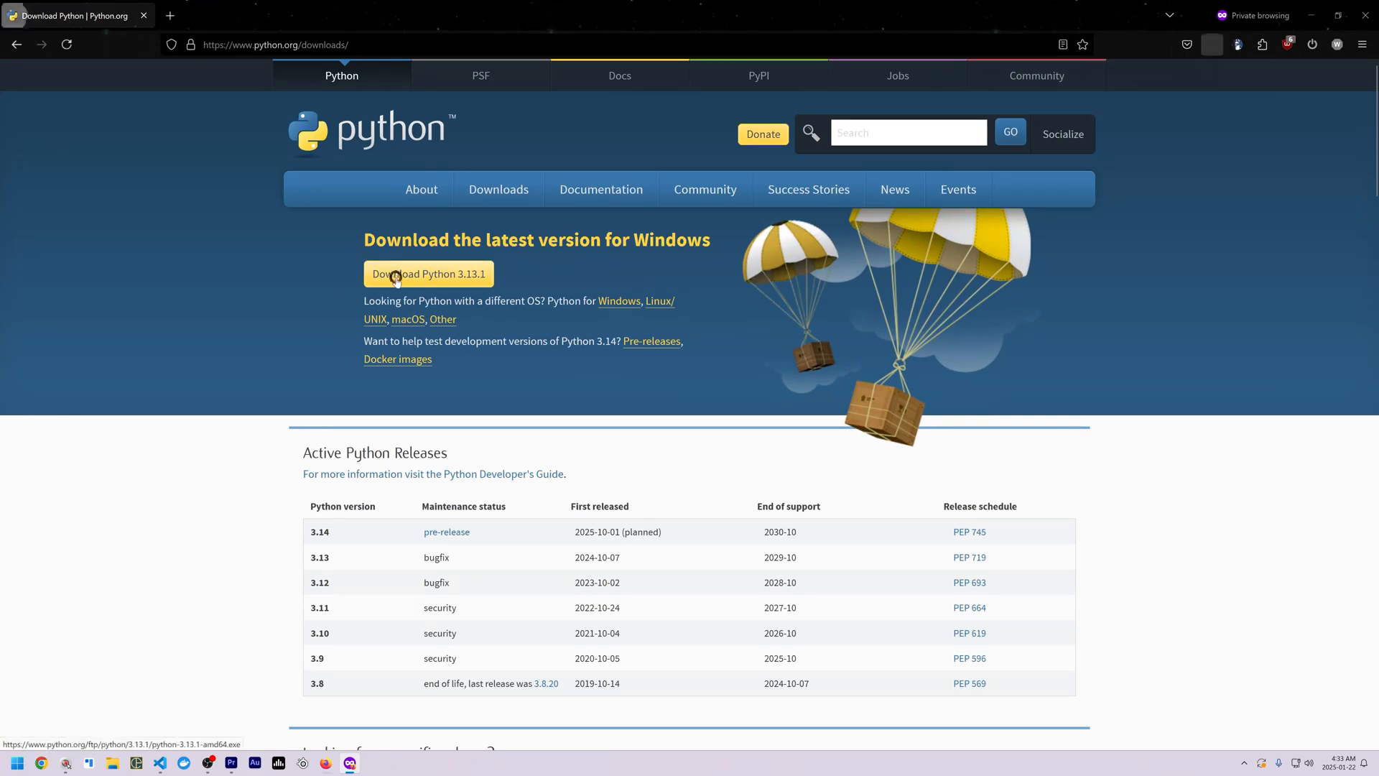
# - Download the Python 3.13.1 Windows installer from python.org and run it from the downloads panel
pyautogui.click(428, 273)
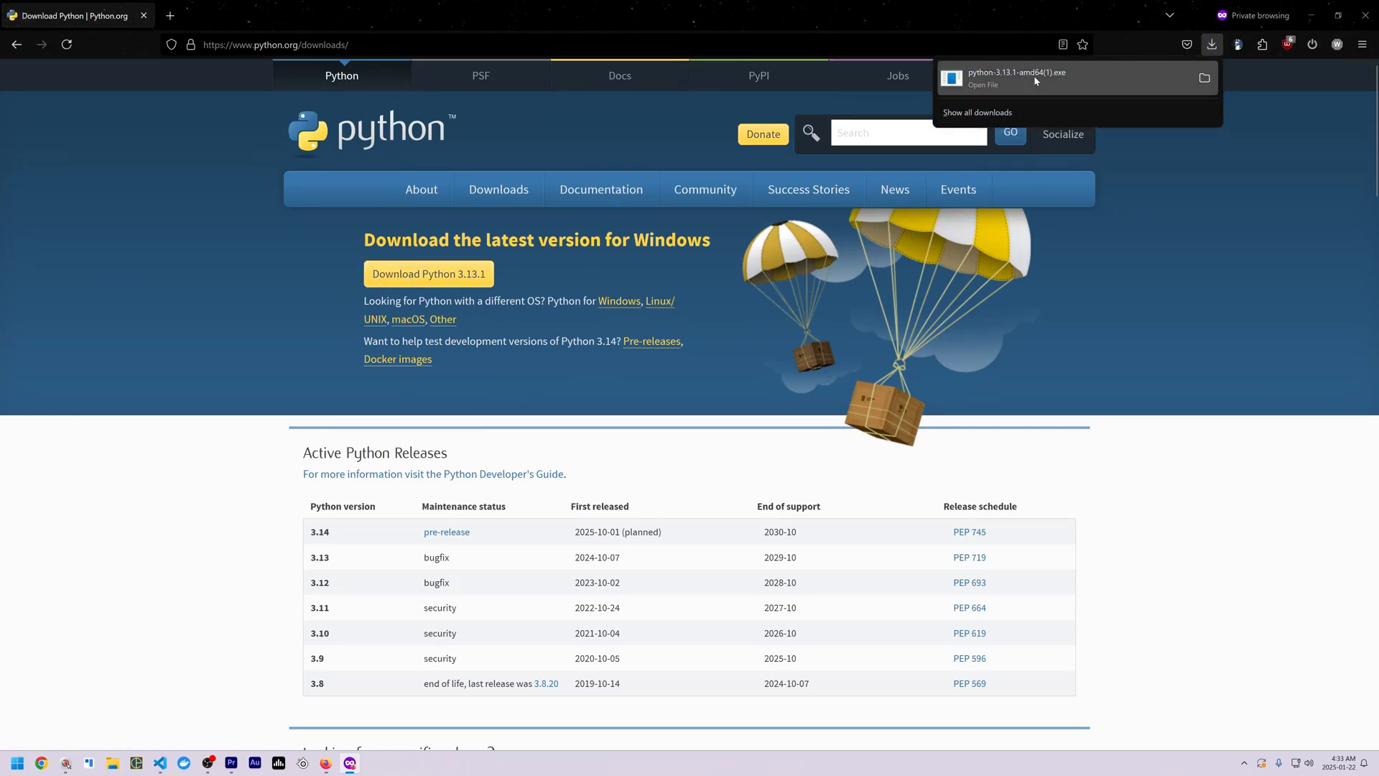
pyautogui.click(1017, 77)
pyautogui.write('Pyth')
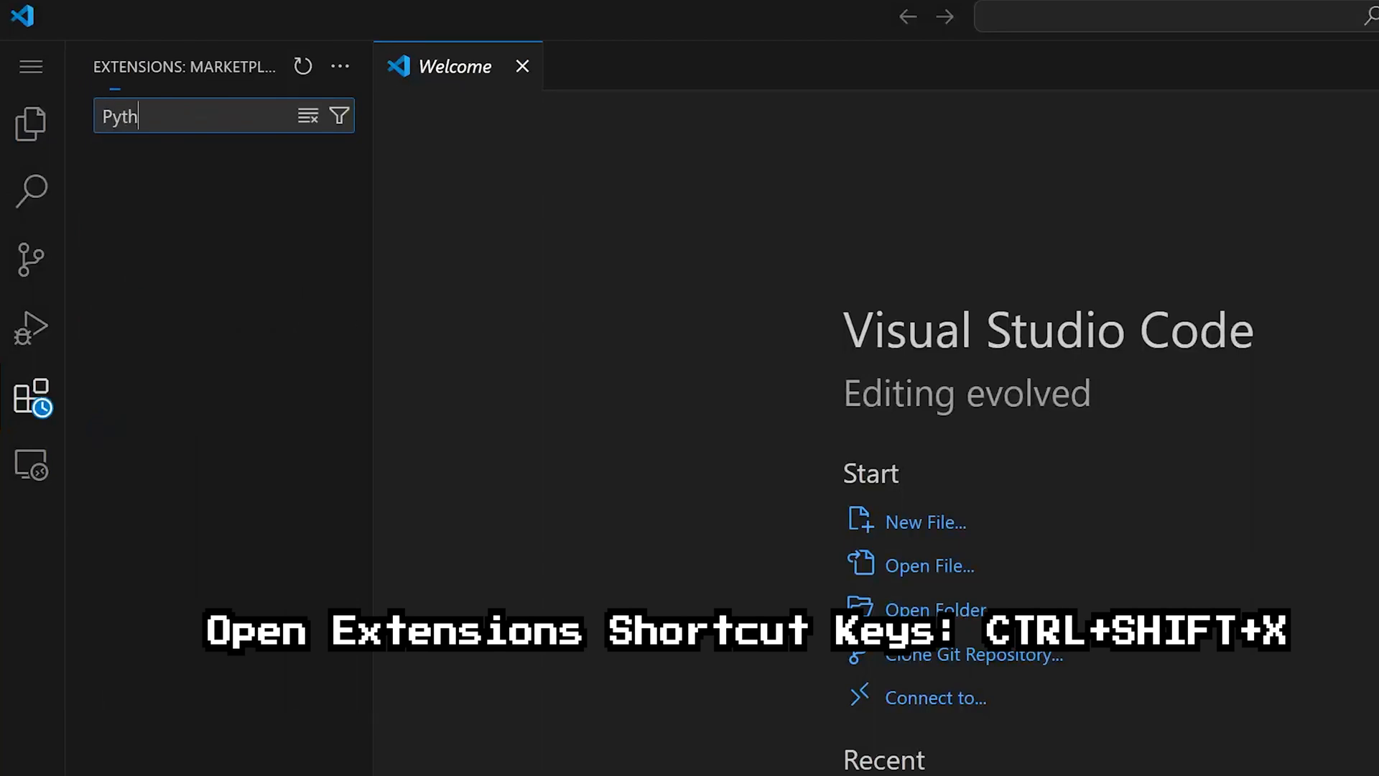
# - Search the marketplace for 'Python' and install Microsoft's Python extension
pyautogui.write('on')
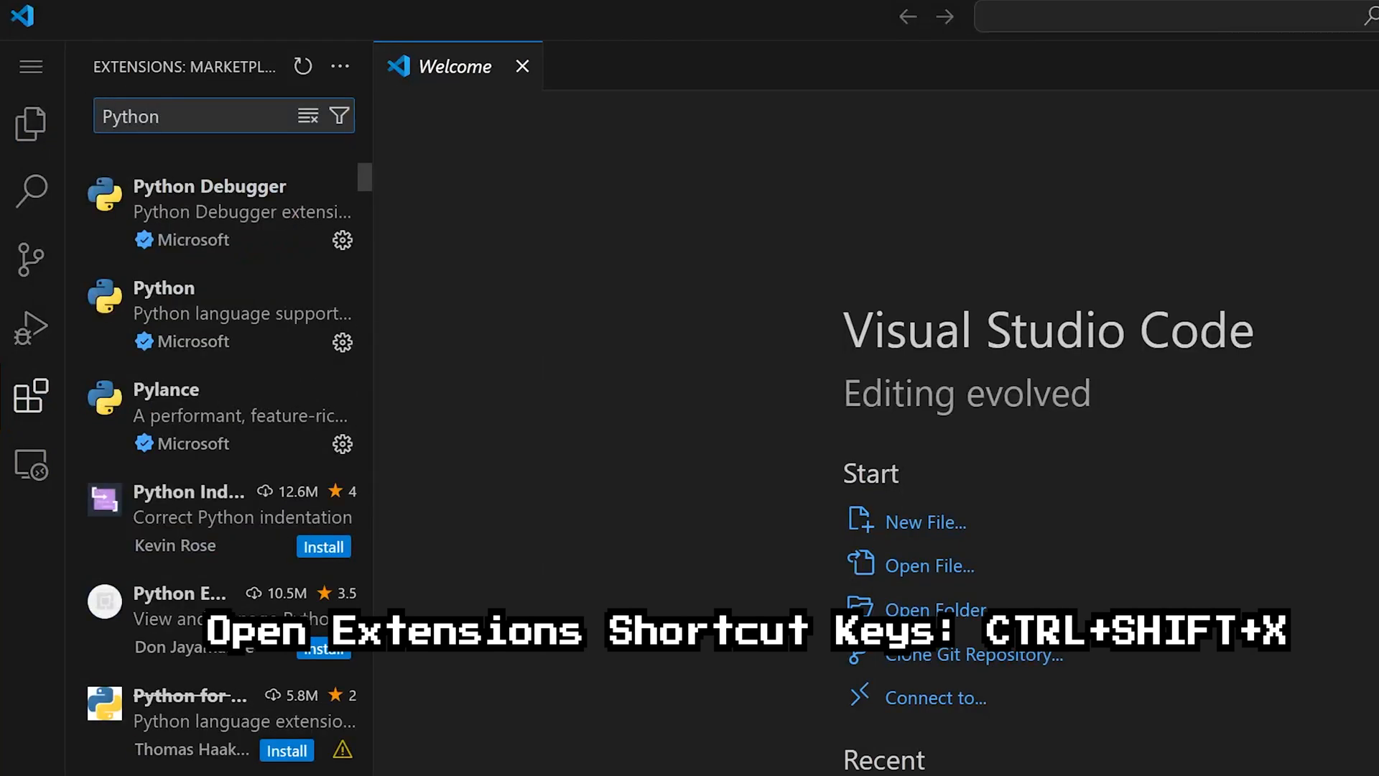
pyautogui.click(162, 288)
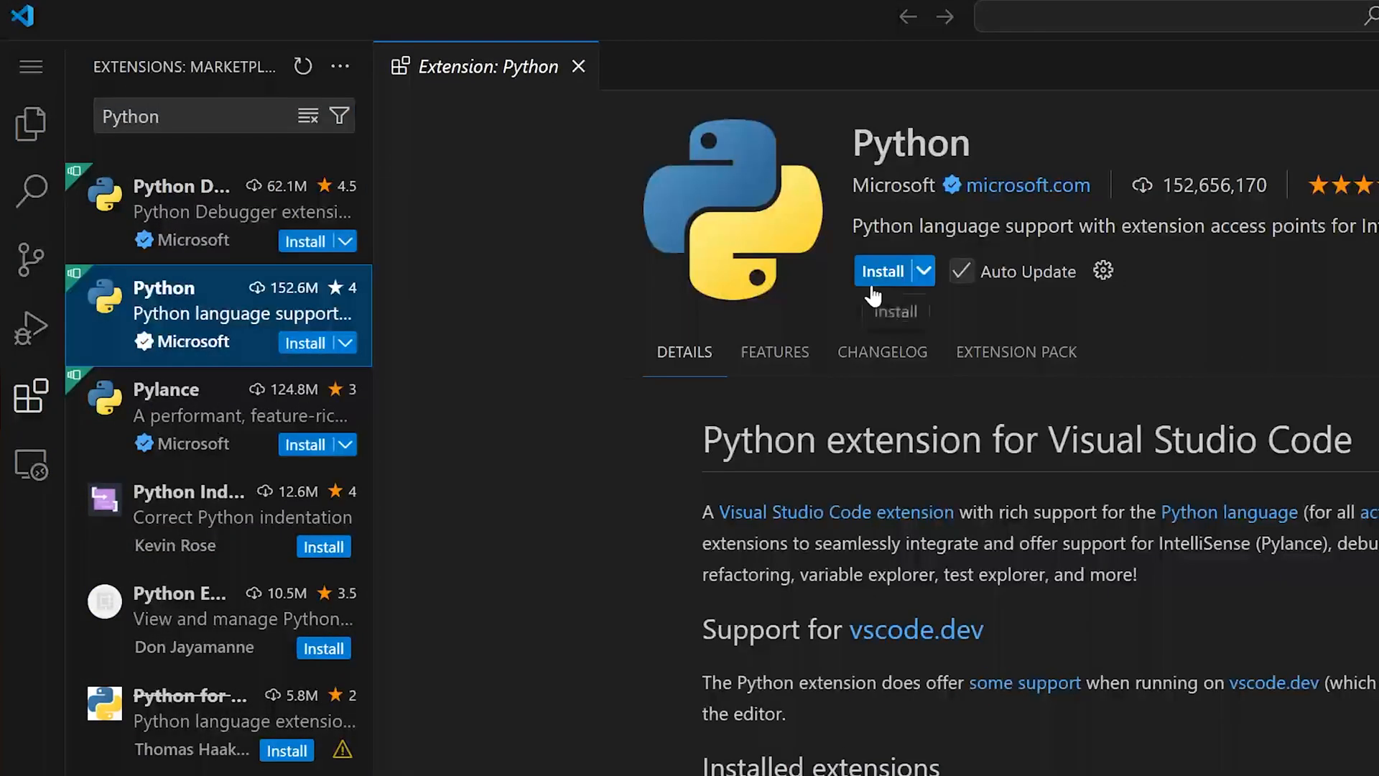
pyautogui.click(883, 270)
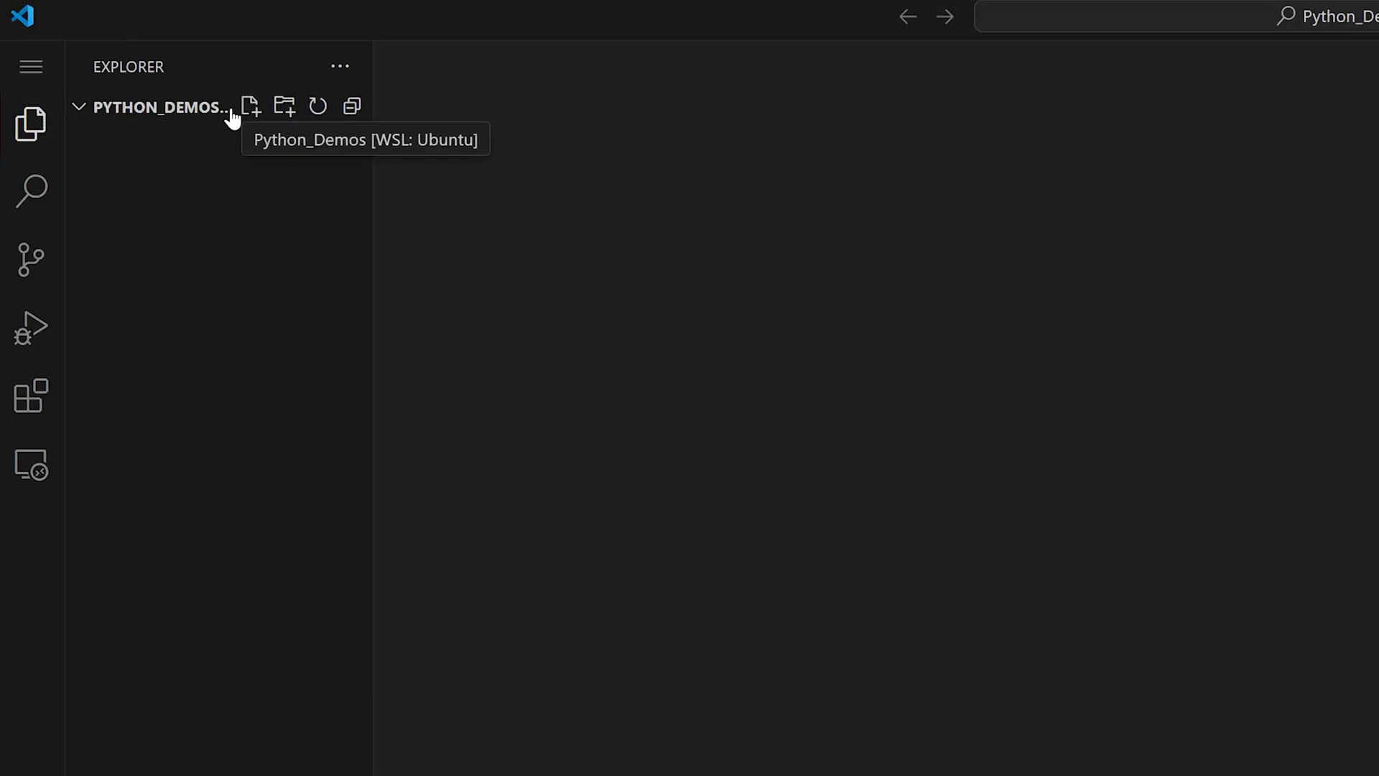
# - Create hello_llambduh.py in Python_Demos with my_name = "Llambduh"
pyautogui.click(249, 105)
pyautogui.write('my_name = "Llambduh')
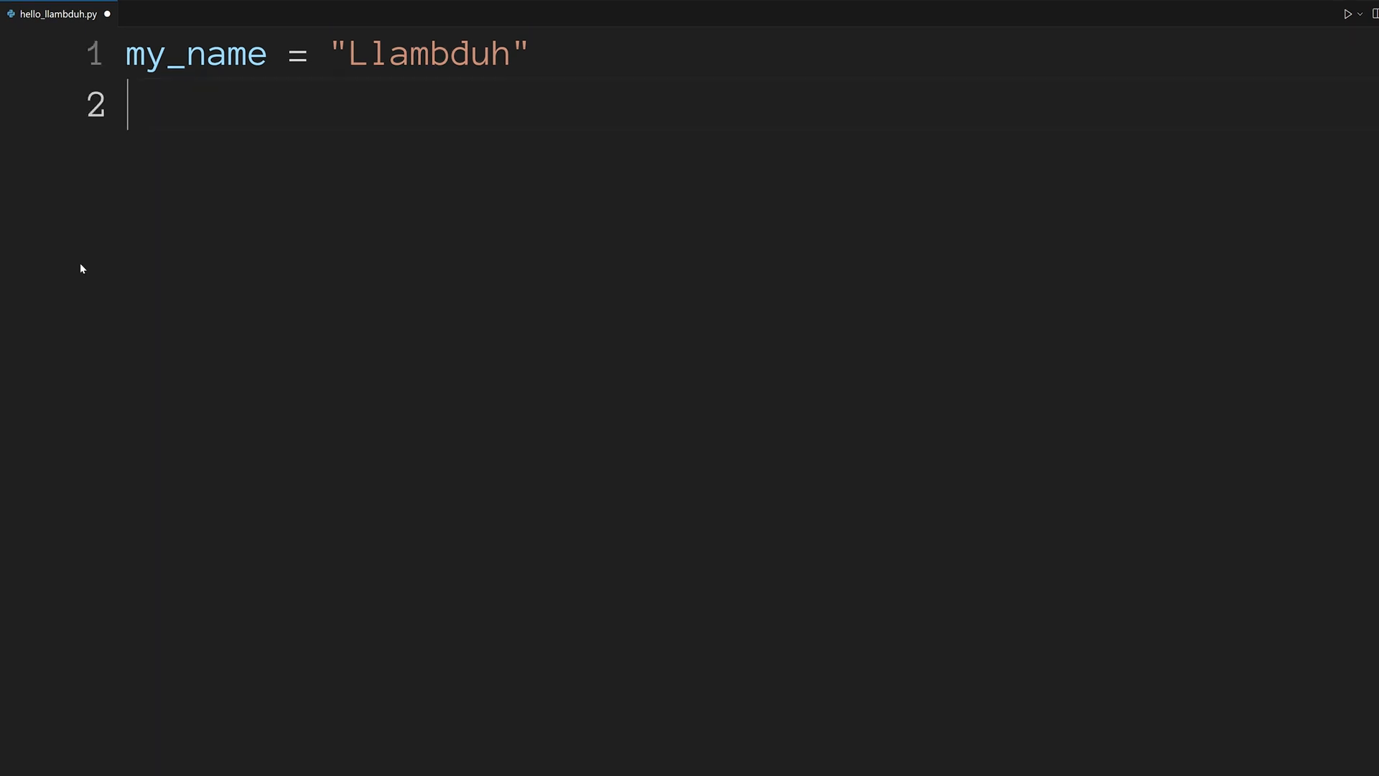
# - Add print("Hello, my name is:", my_name, "welcome to my program!") and begin a username = line
pyautogui.write('print()')
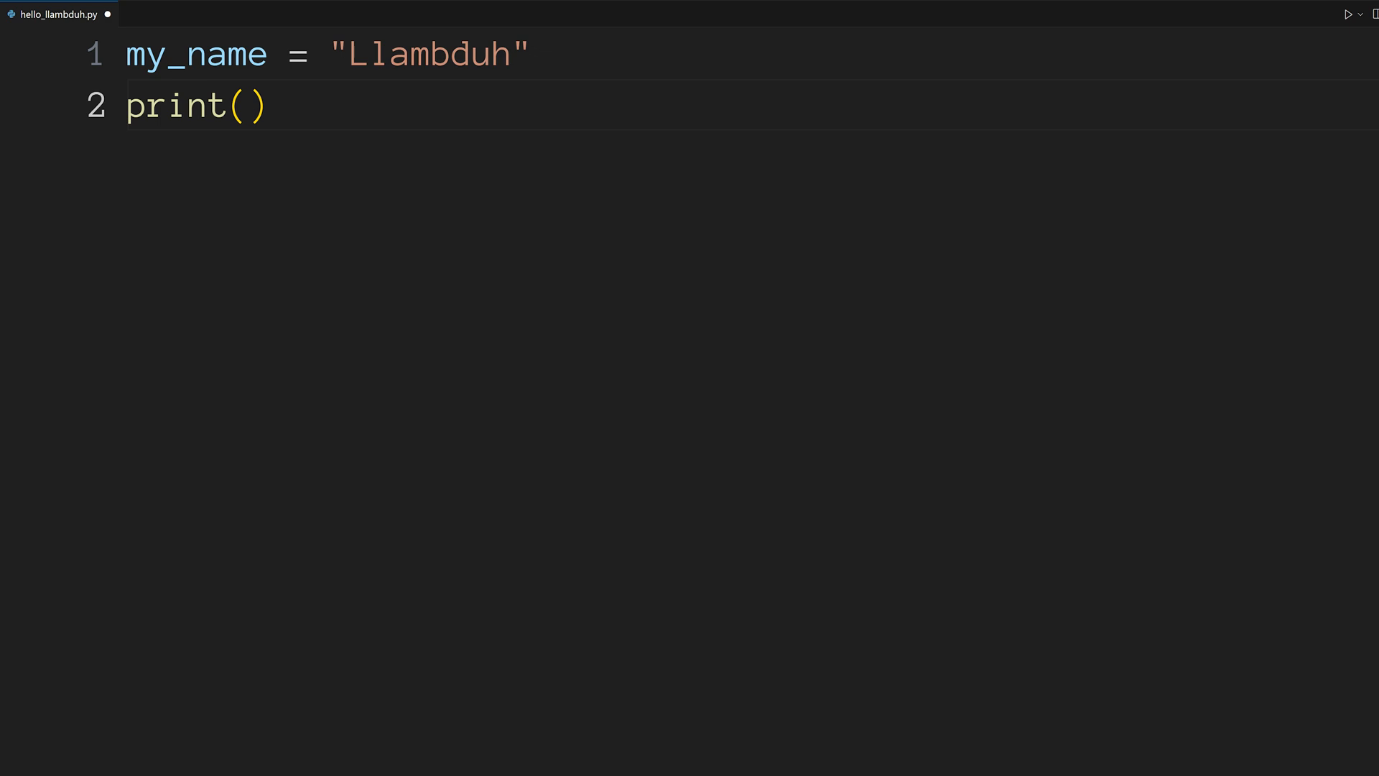
pyautogui.write('"Hello, my name is:"')
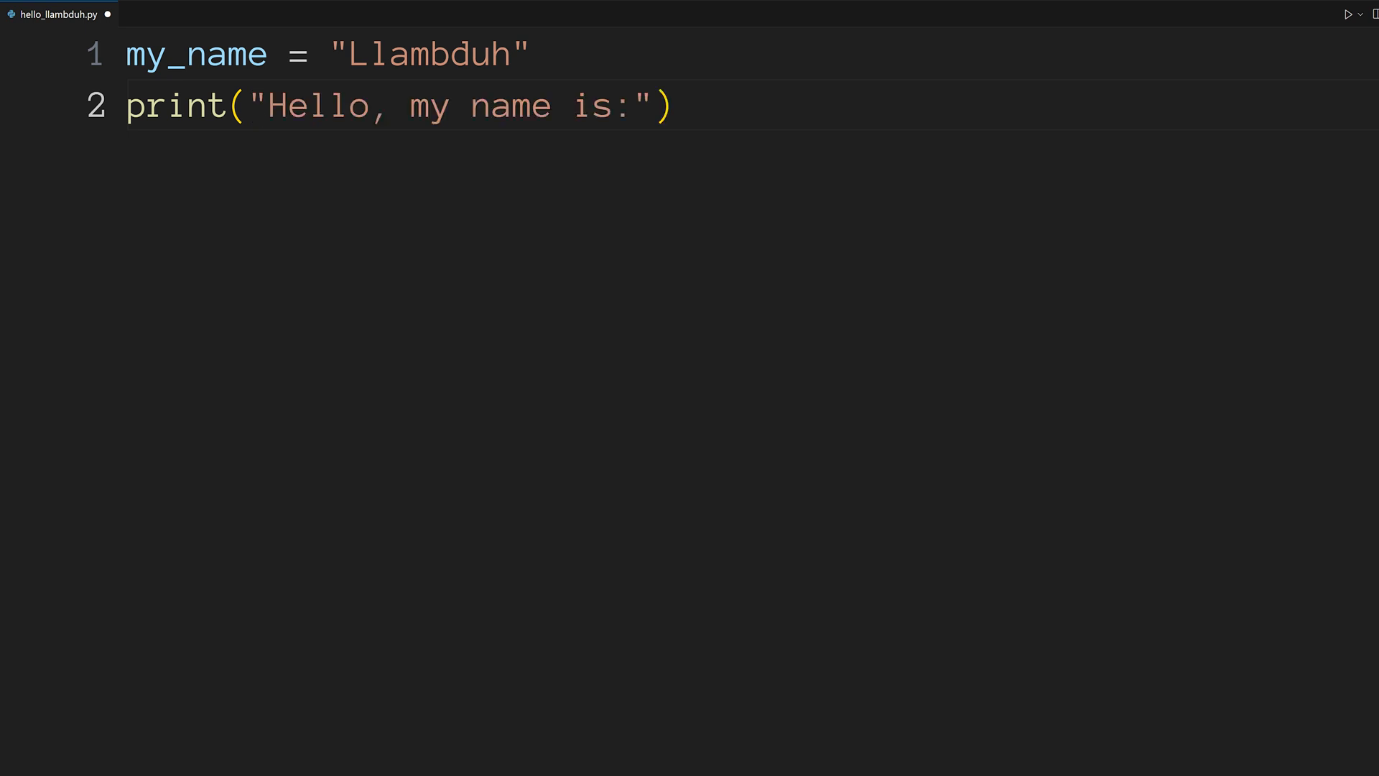
pyautogui.write(', my_name')
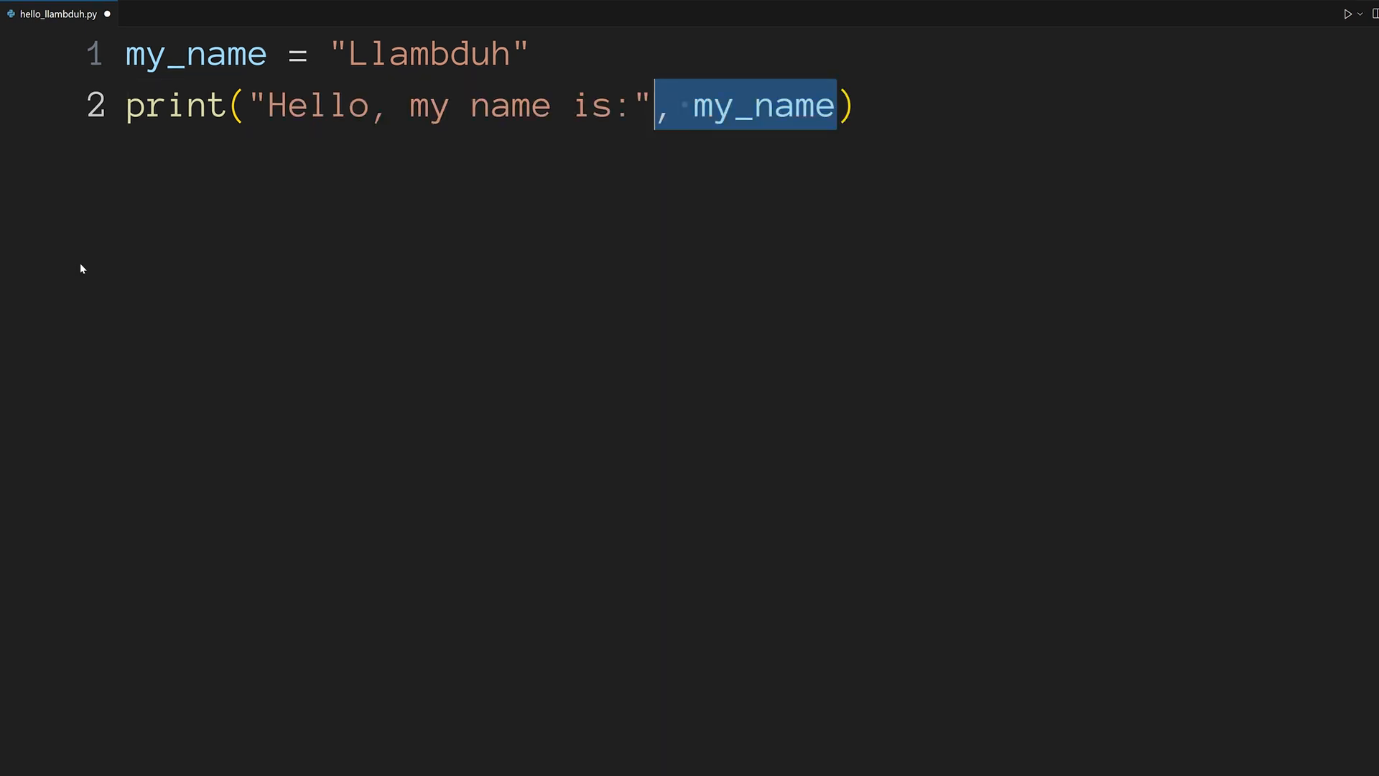
pyautogui.write(', "welcome to my program!"')
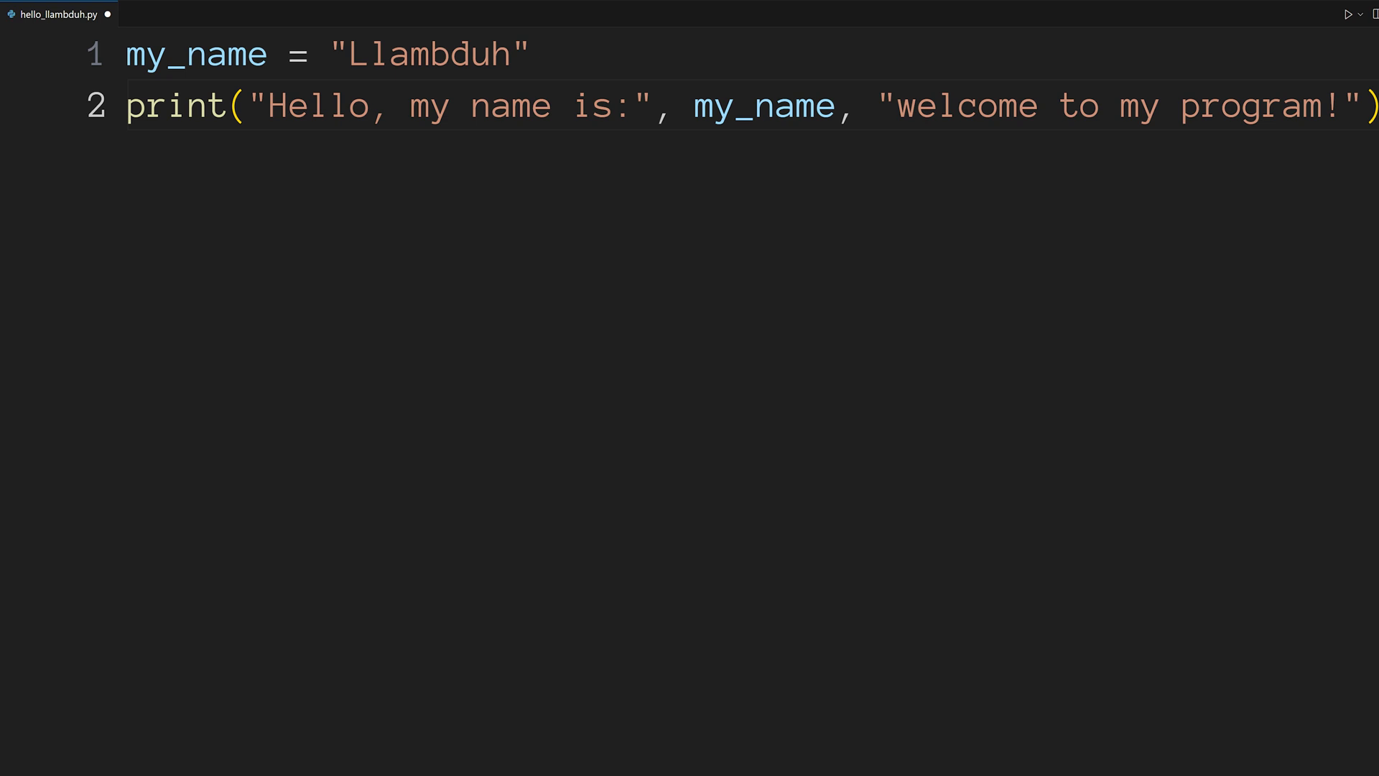
pyautogui.write('username =')
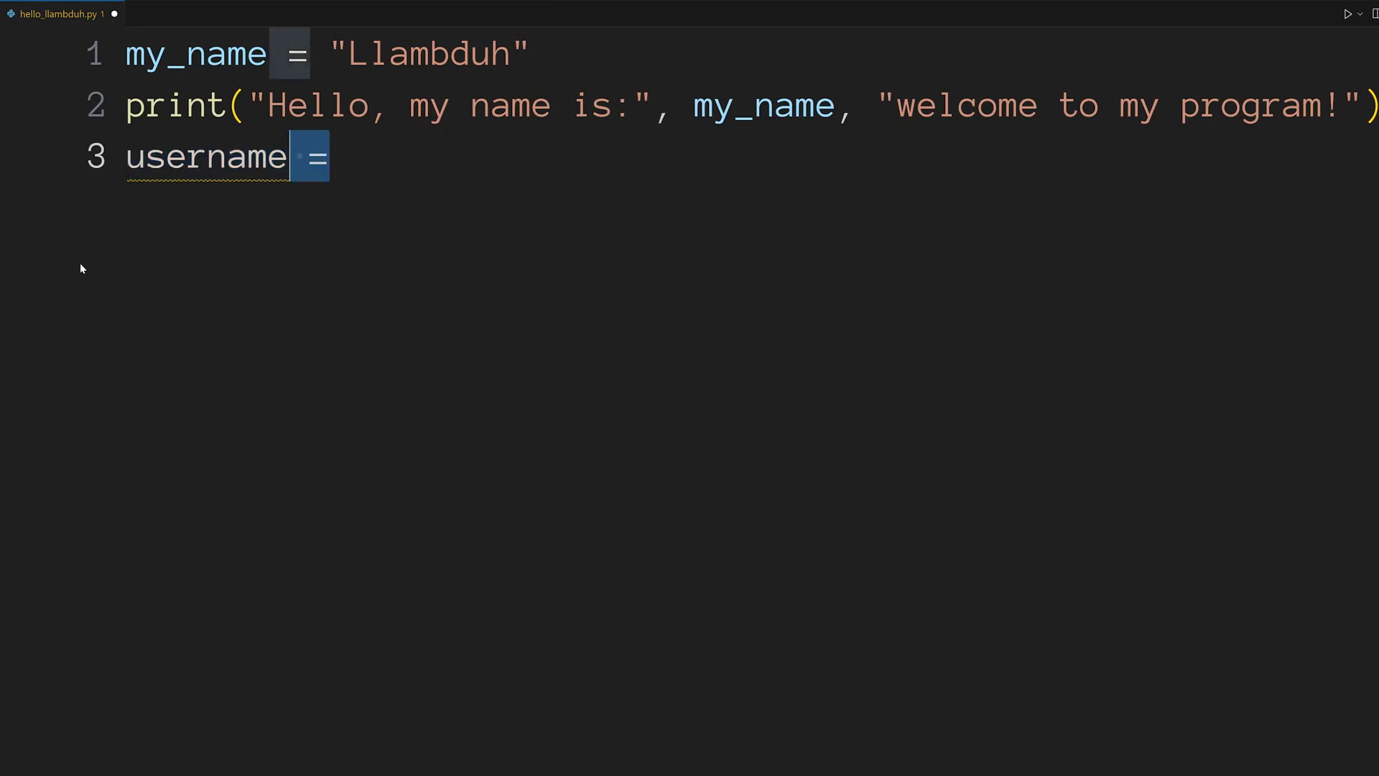
# - Assign username from input() and print a greeting ending "thanks for using my program!"
pyautogui.write('input()')
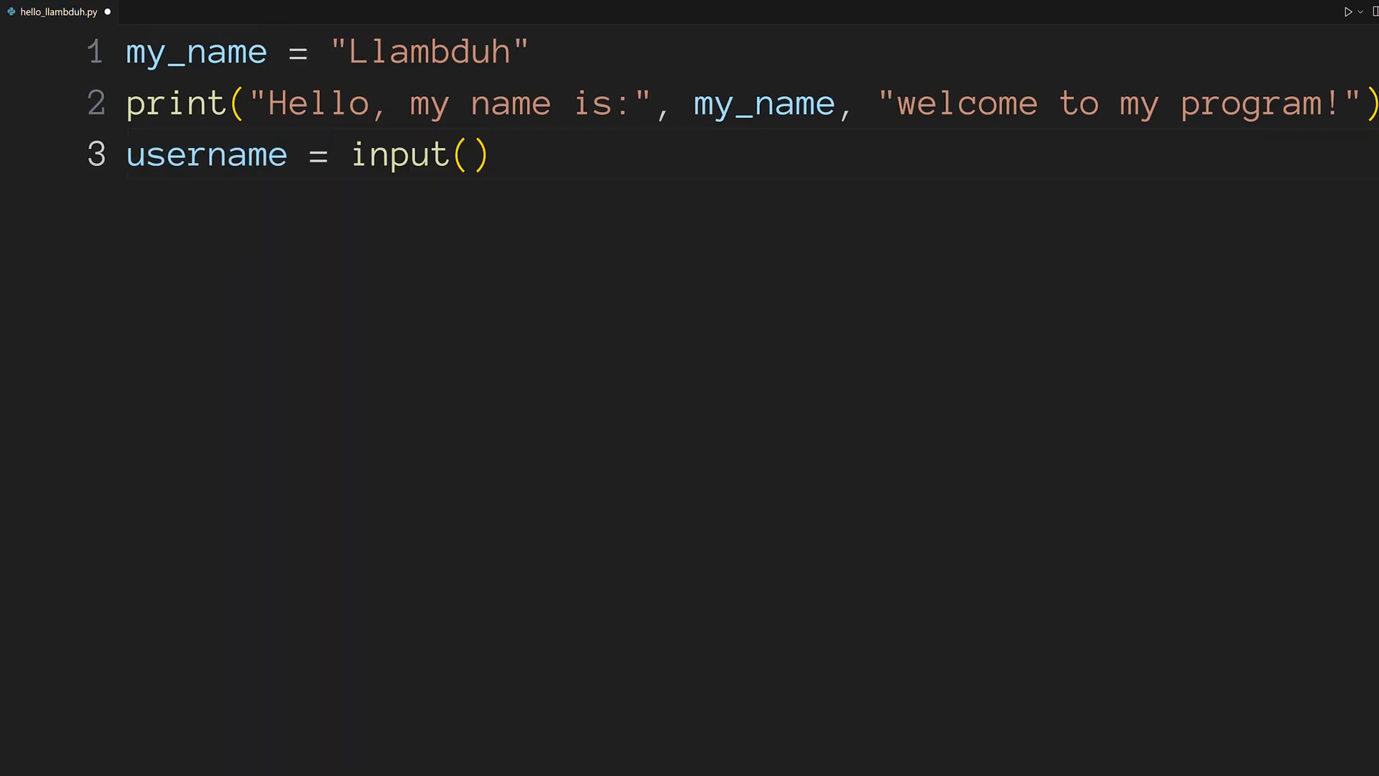
pyautogui.moveTo(401, 154)
pyautogui.write('print("Hello," , username, ')
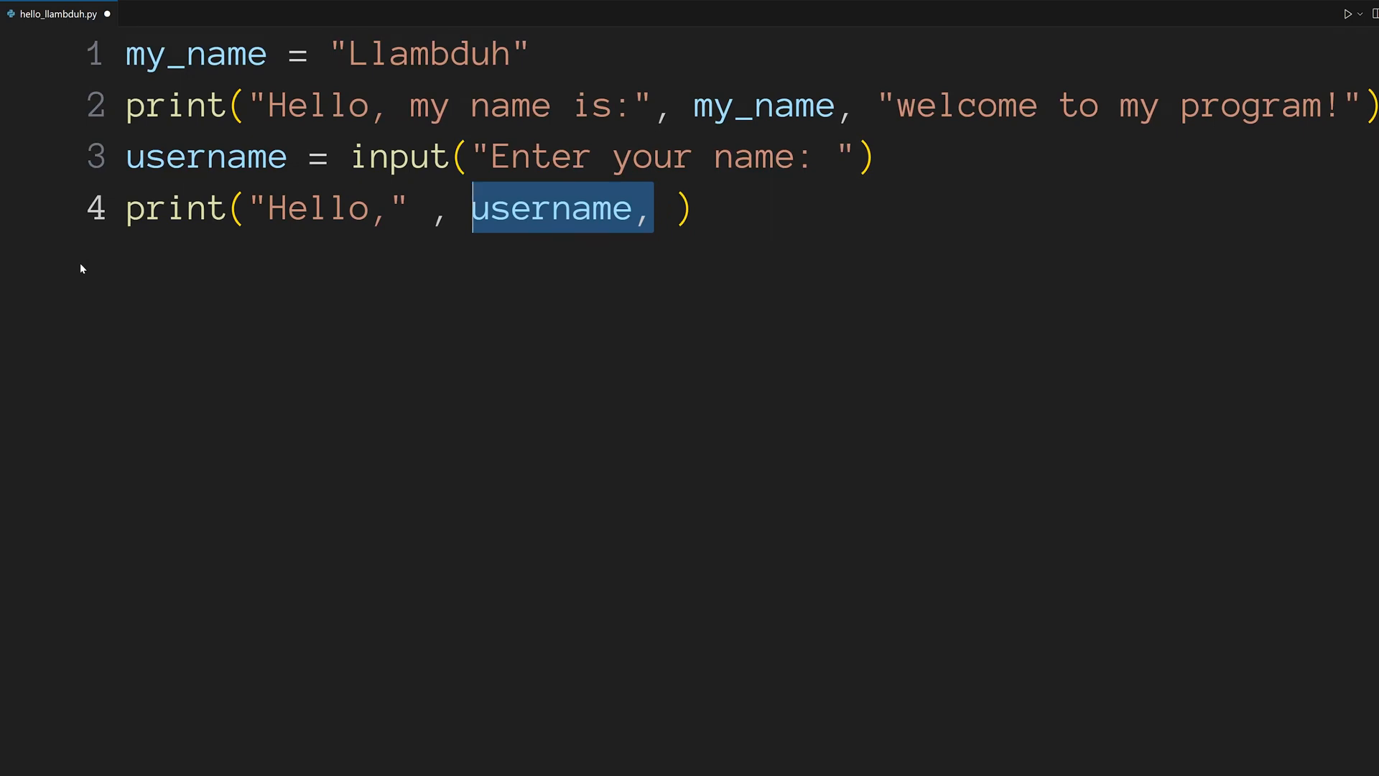
pyautogui.write('"thanks for using my program!"')
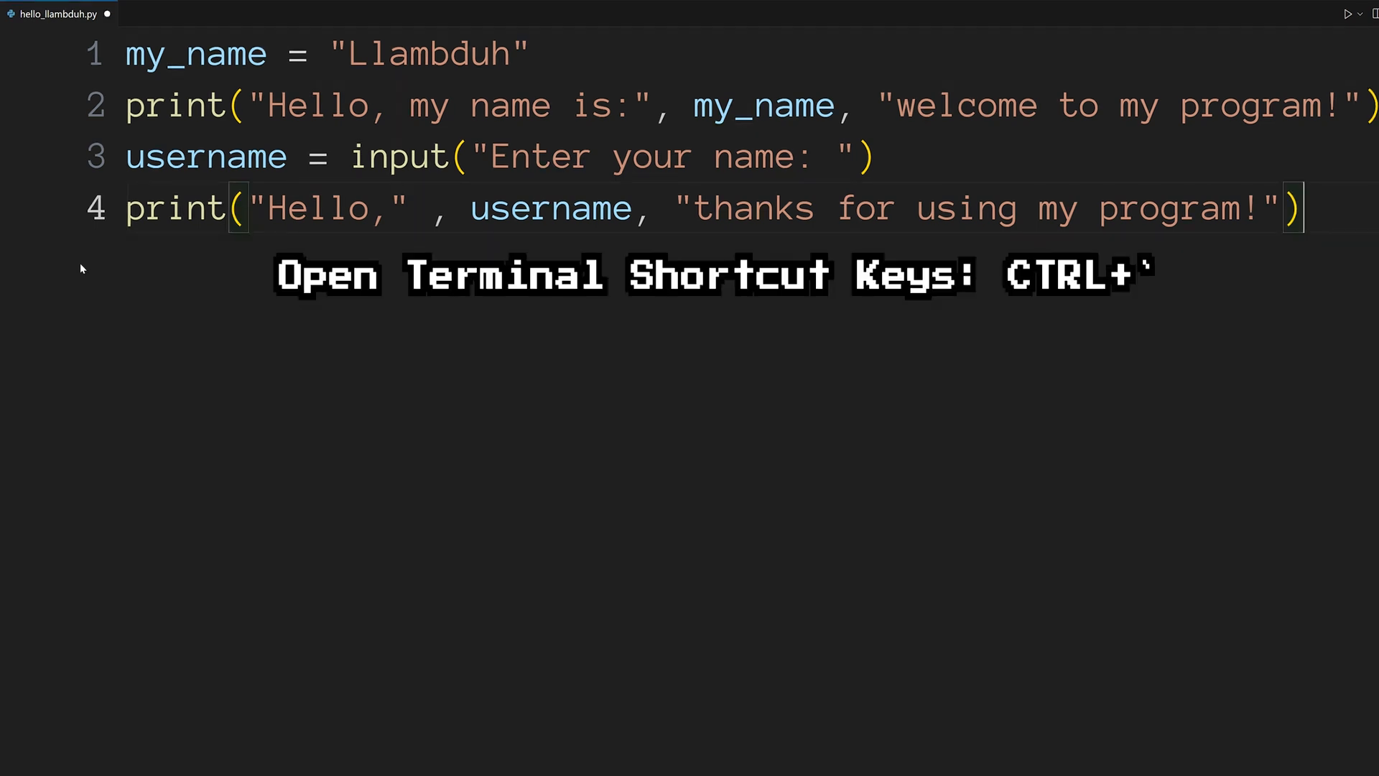
# - Run python ./hello_llambduh.py in the integrated terminal and enter the name John
pyautogui.press('ctrl+`')
pyautogui.write('python ./hello_llambduh.py')
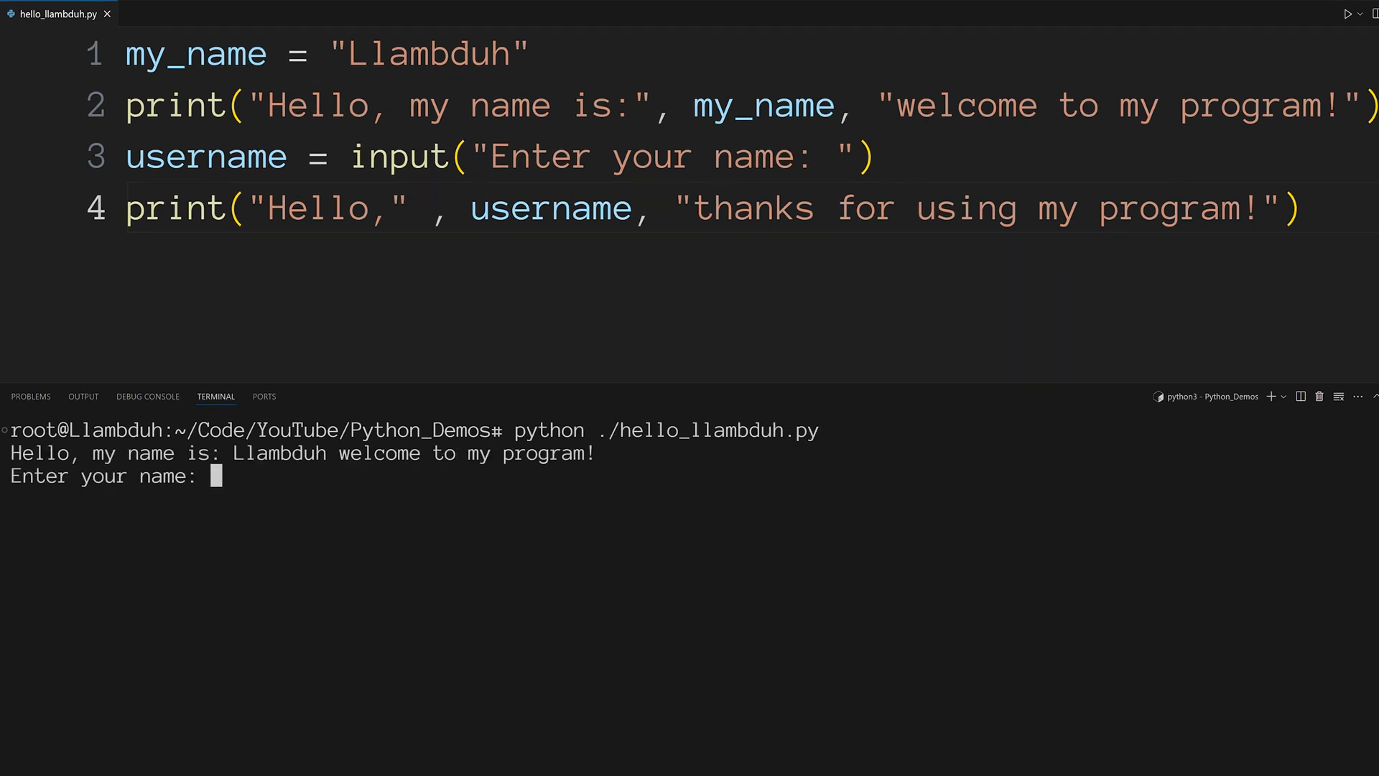
pyautogui.write('John')
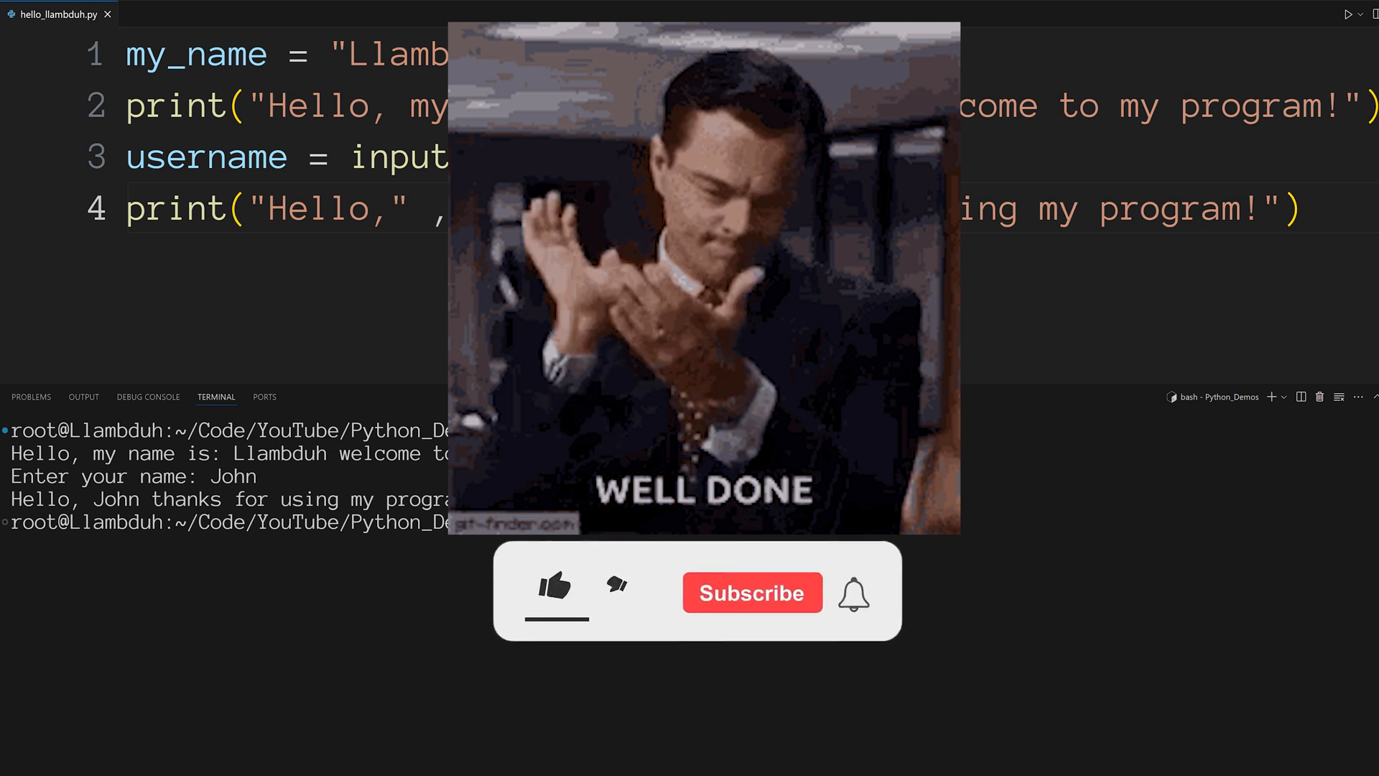
# - Let the run finish so the terminal prints "Hello, John thanks for using my program!"
pyautogui.click(551, 586)
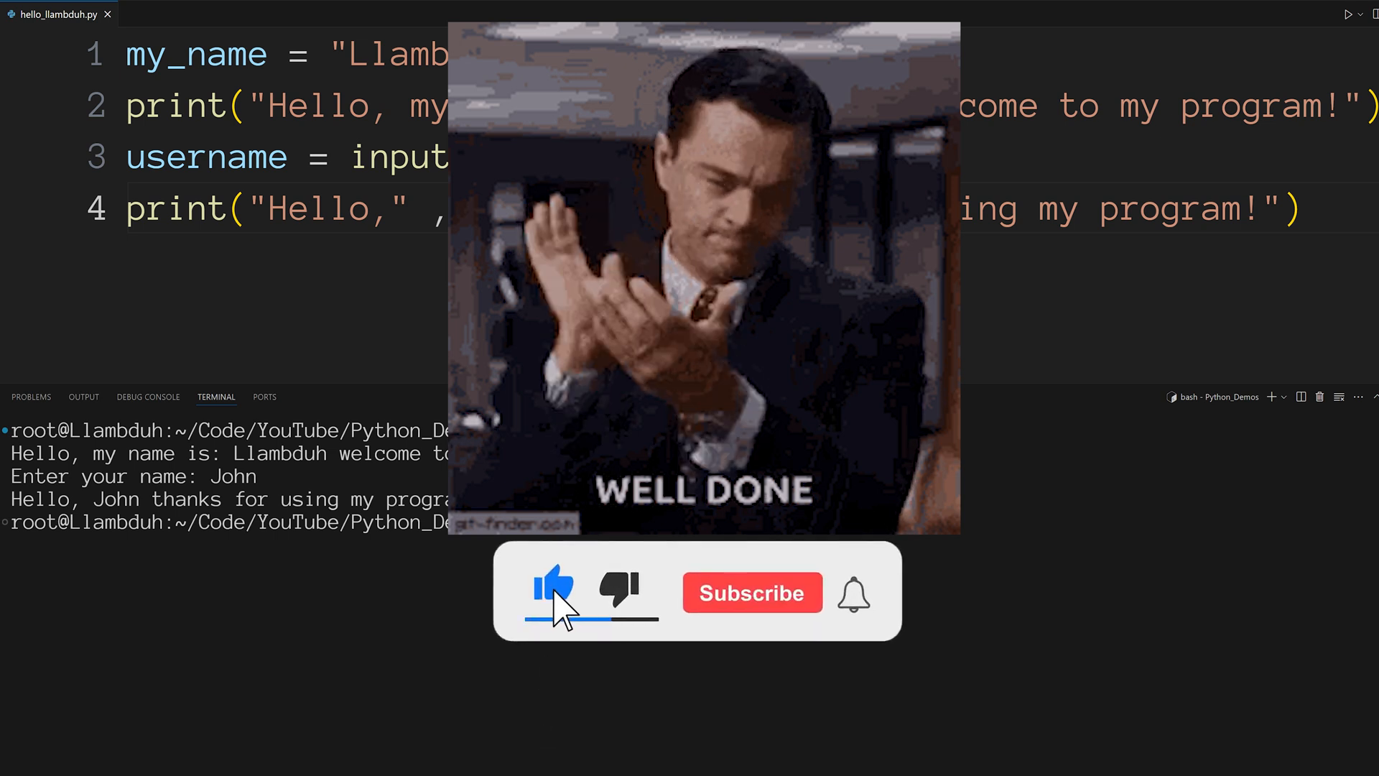
pyautogui.click(751, 592)
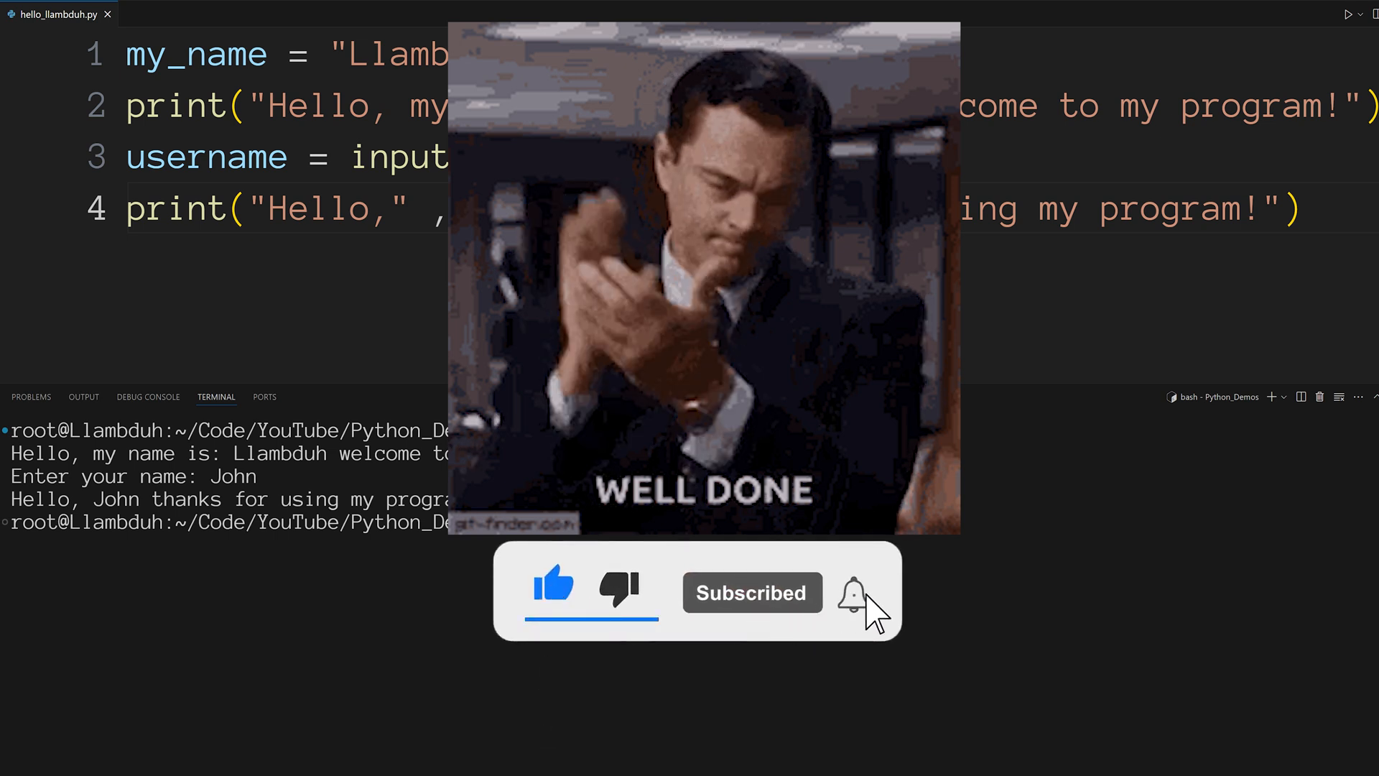